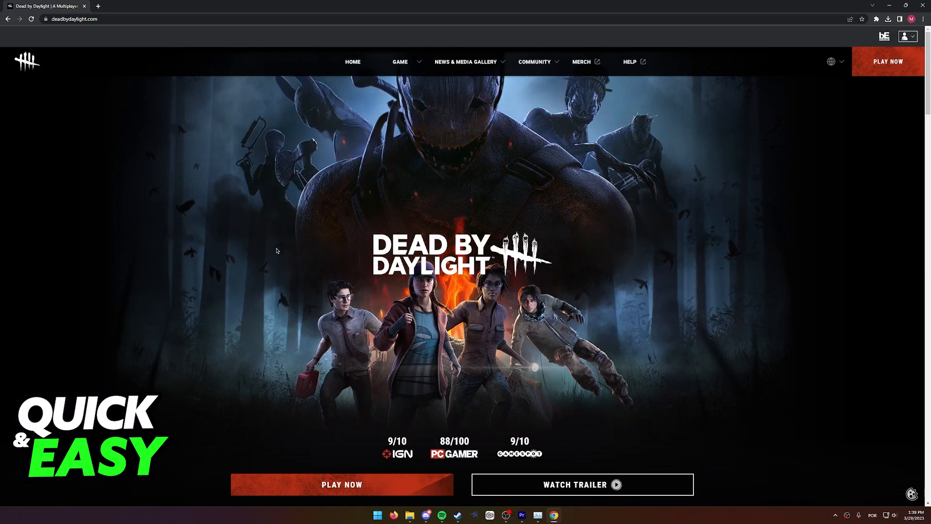
# Step: Open the Behaviour Account page from the profile icon on deadbydaylight.com
pyautogui.click(74, 19)
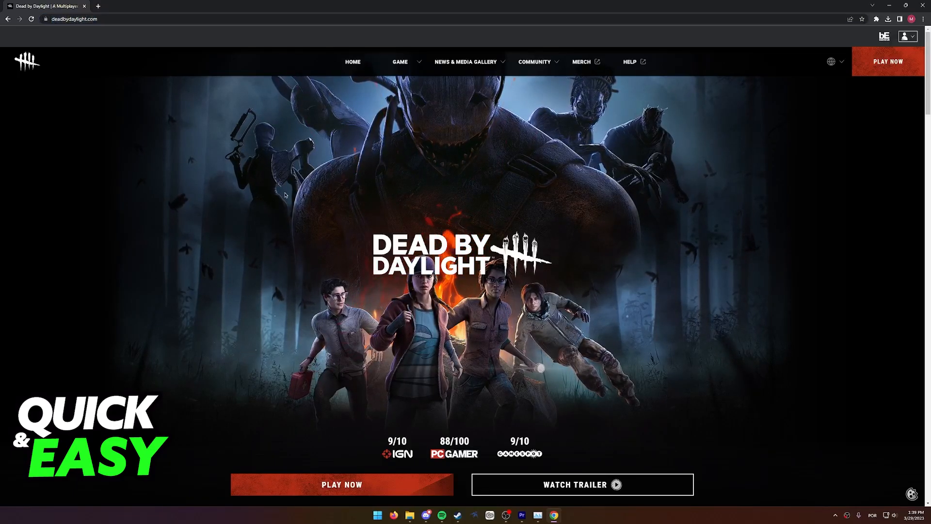
pyautogui.scroll(-3)
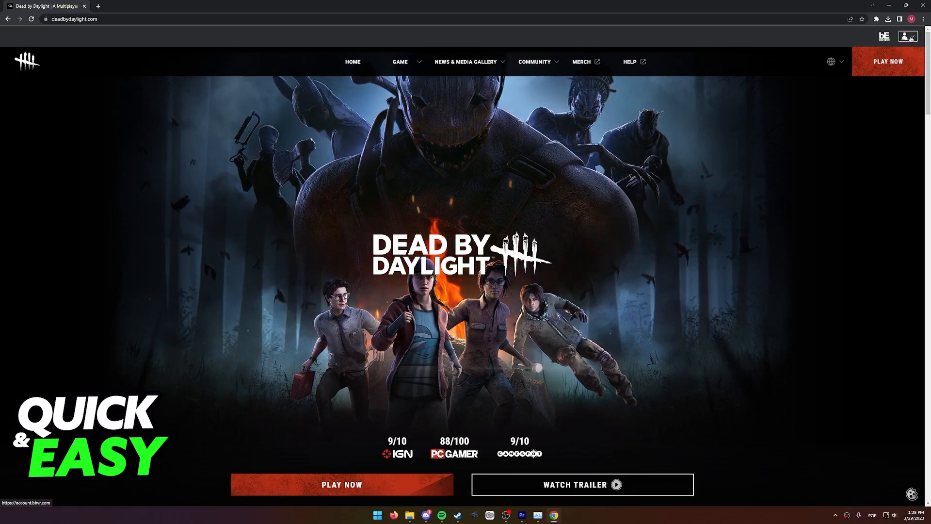
pyautogui.click(908, 36)
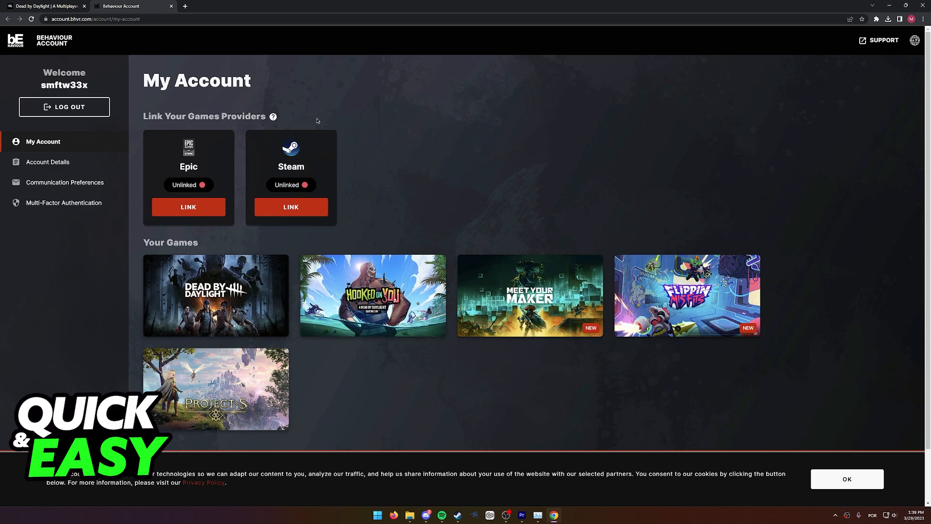
pyautogui.moveTo(238, 98)
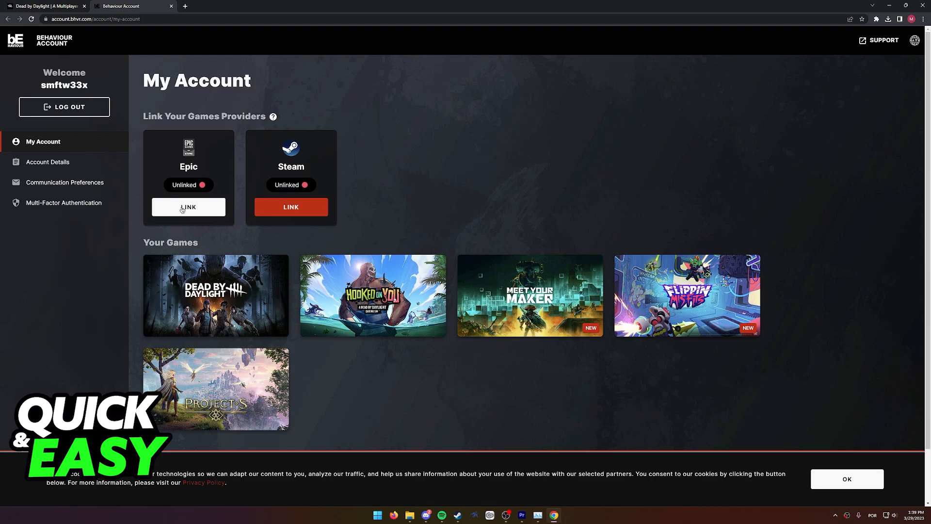
pyautogui.moveTo(215, 295)
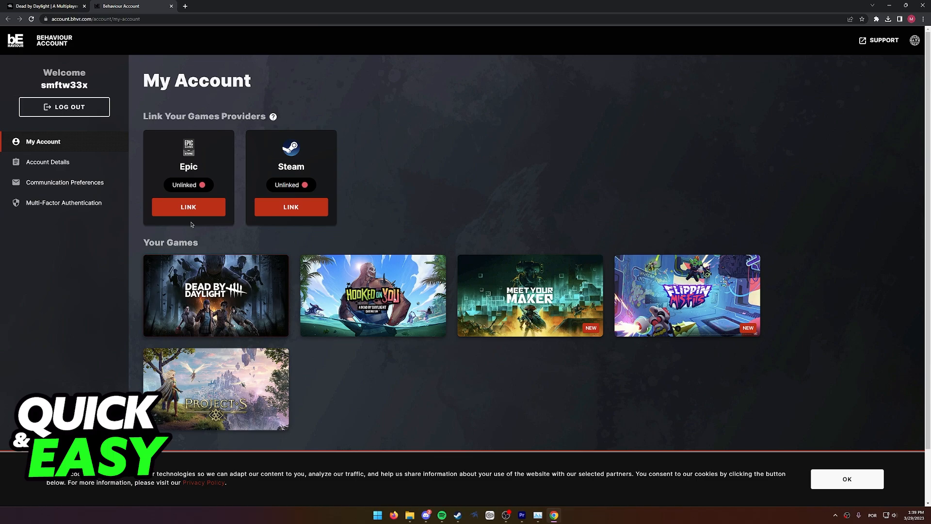
pyautogui.moveTo(273, 254)
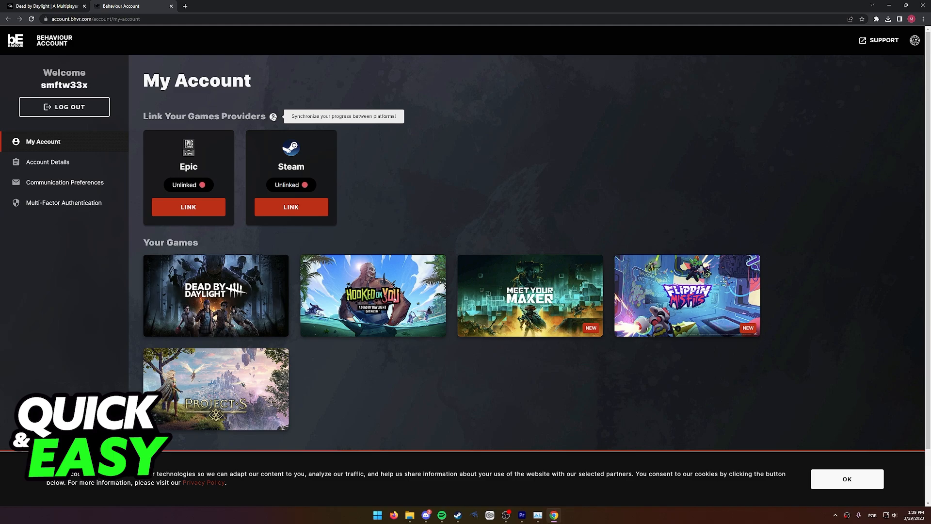
pyautogui.scroll(-3)
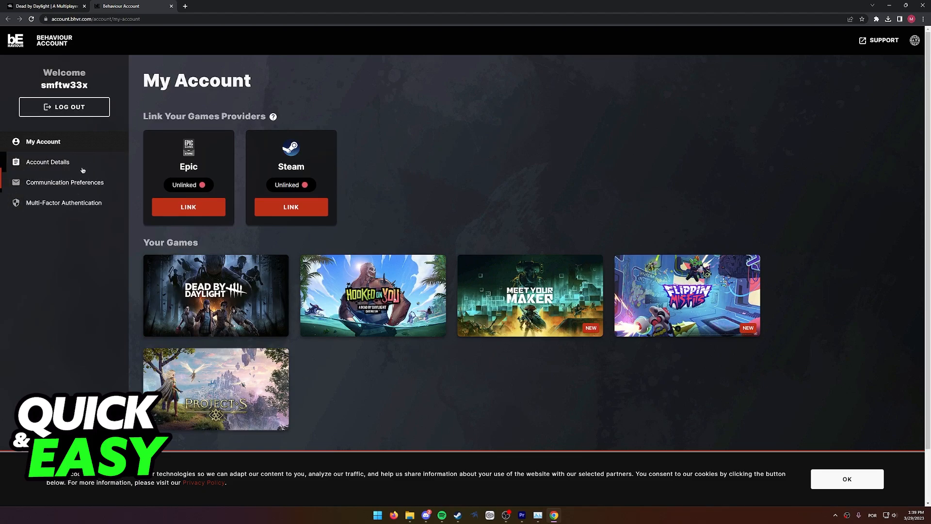
pyautogui.moveTo(83, 204)
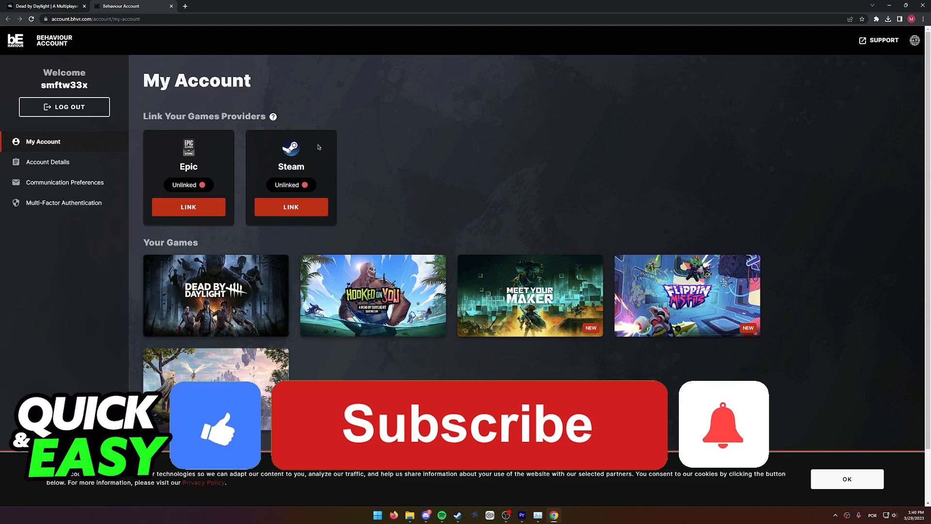
pyautogui.click(468, 424)
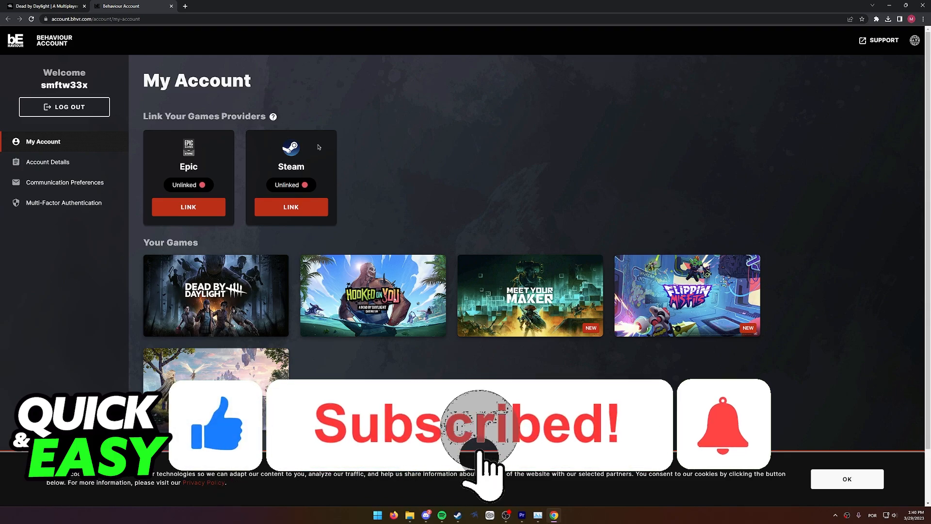